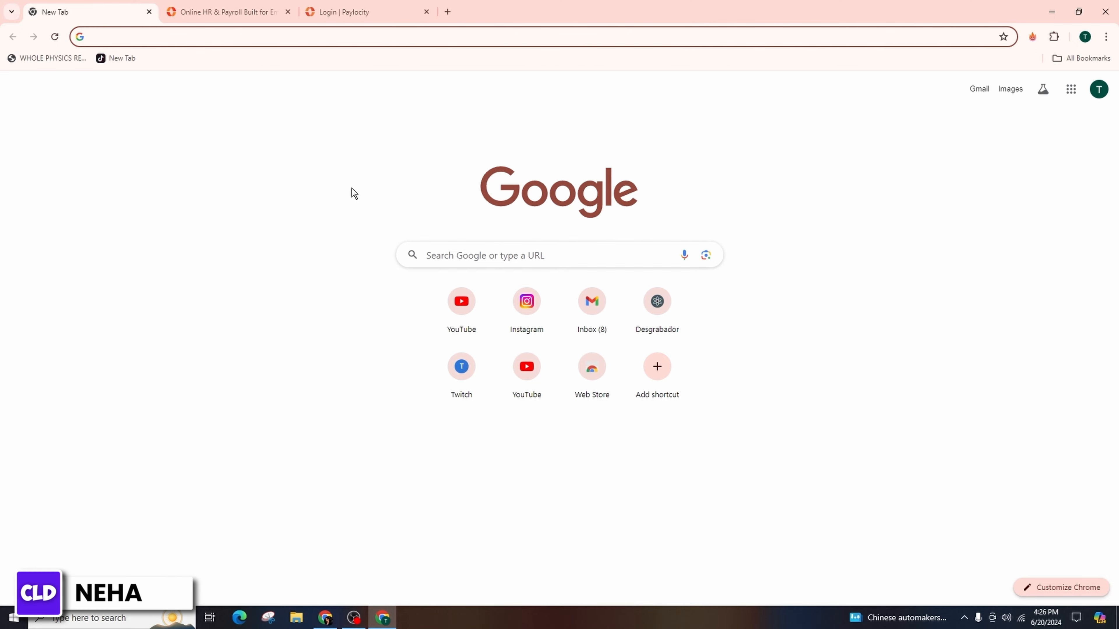
# Step: Follow the 'login' link on paylocity.com to reach the employee login page
pyautogui.click(286, 36)
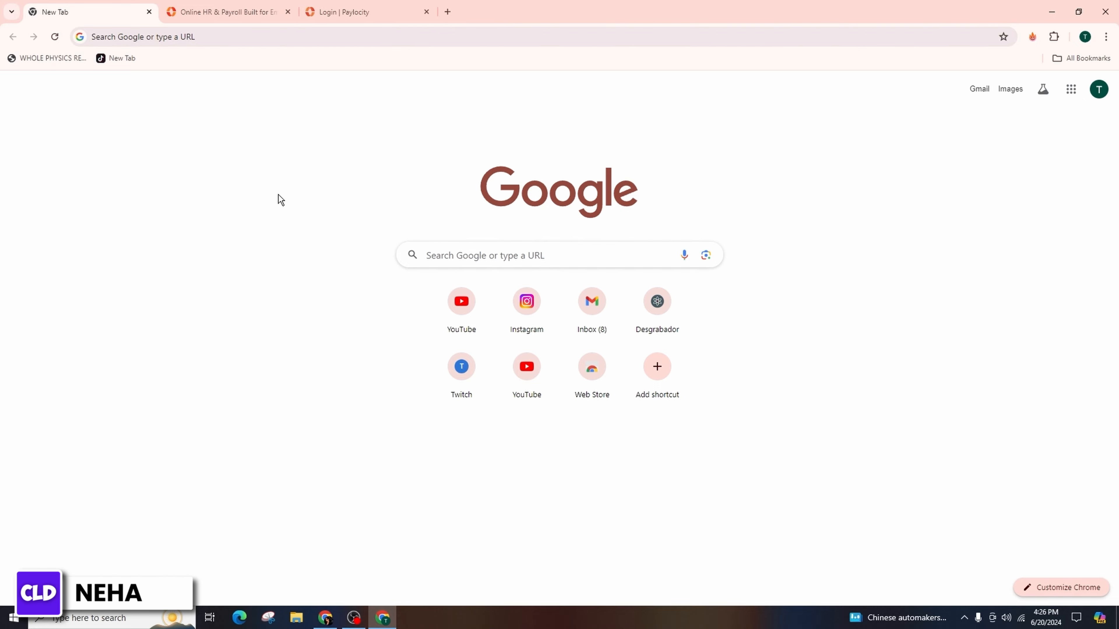
pyautogui.click(226, 12)
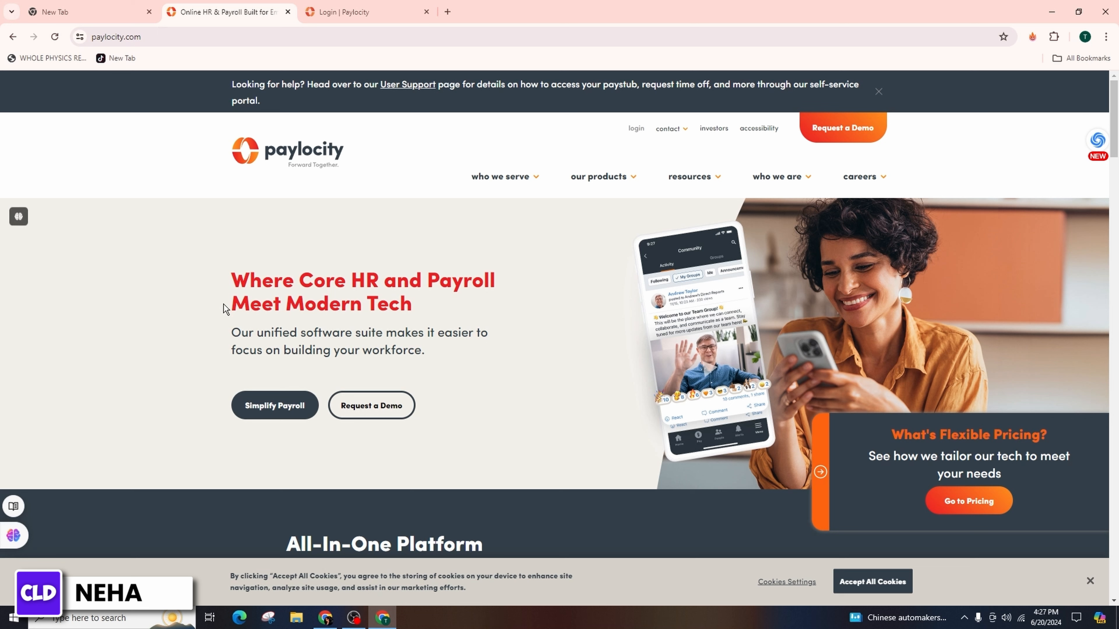
pyautogui.moveTo(470, 98)
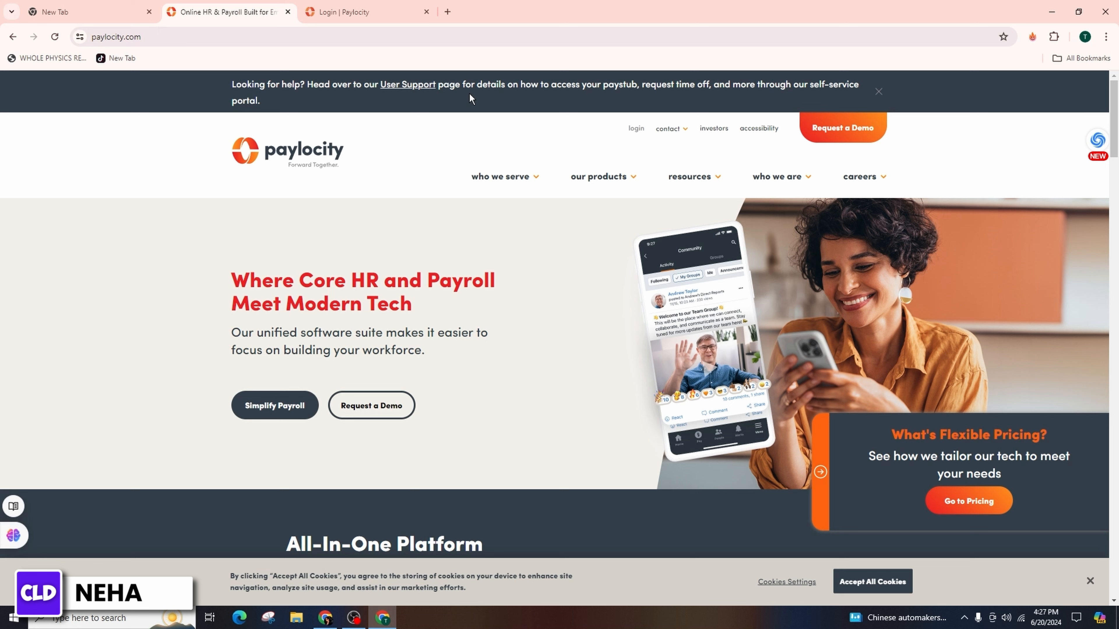
pyautogui.moveTo(635, 132)
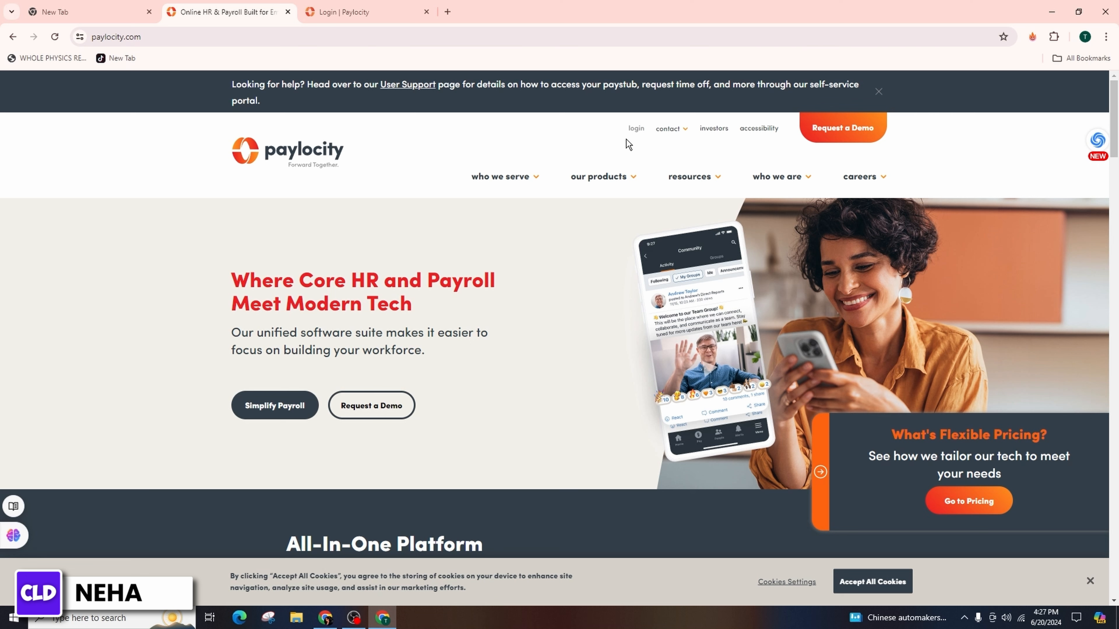
pyautogui.moveTo(625, 137)
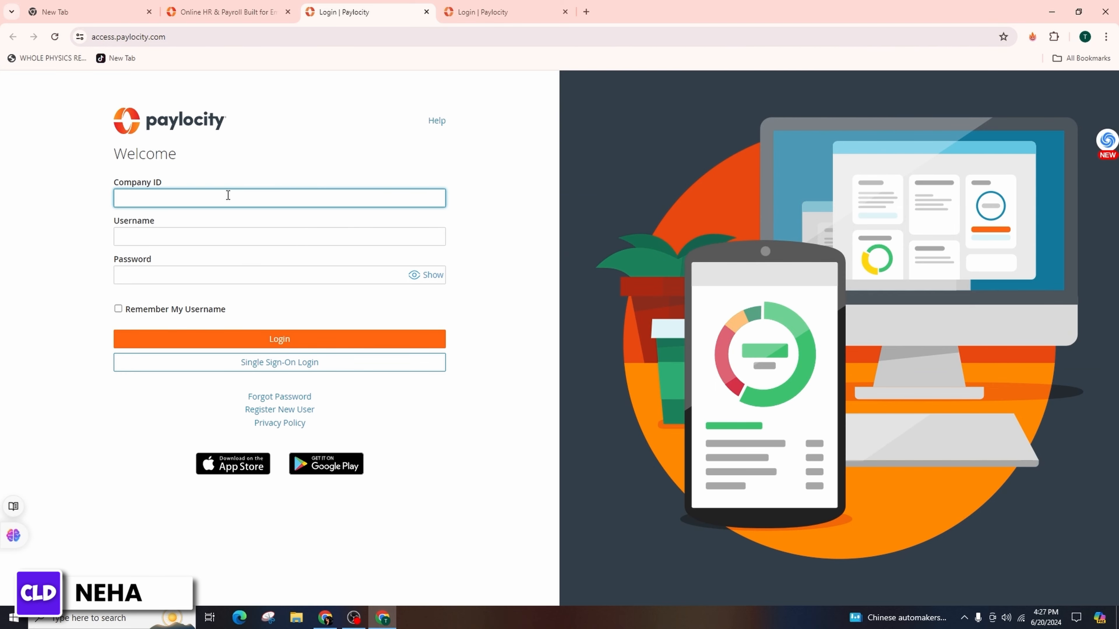
pyautogui.click(280, 198)
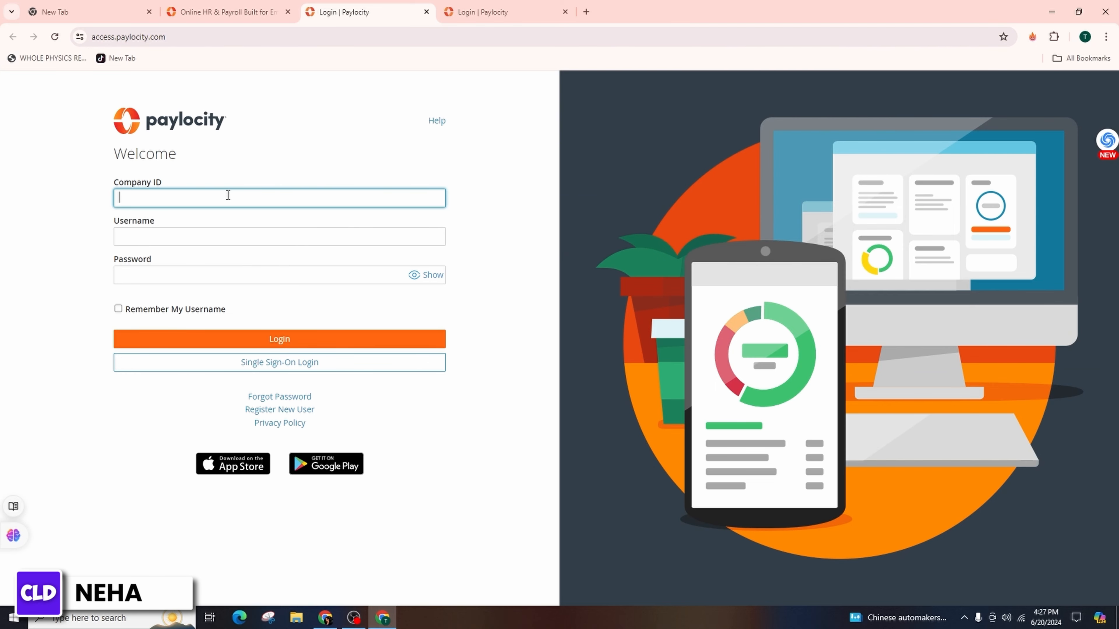
pyautogui.write('KIST')
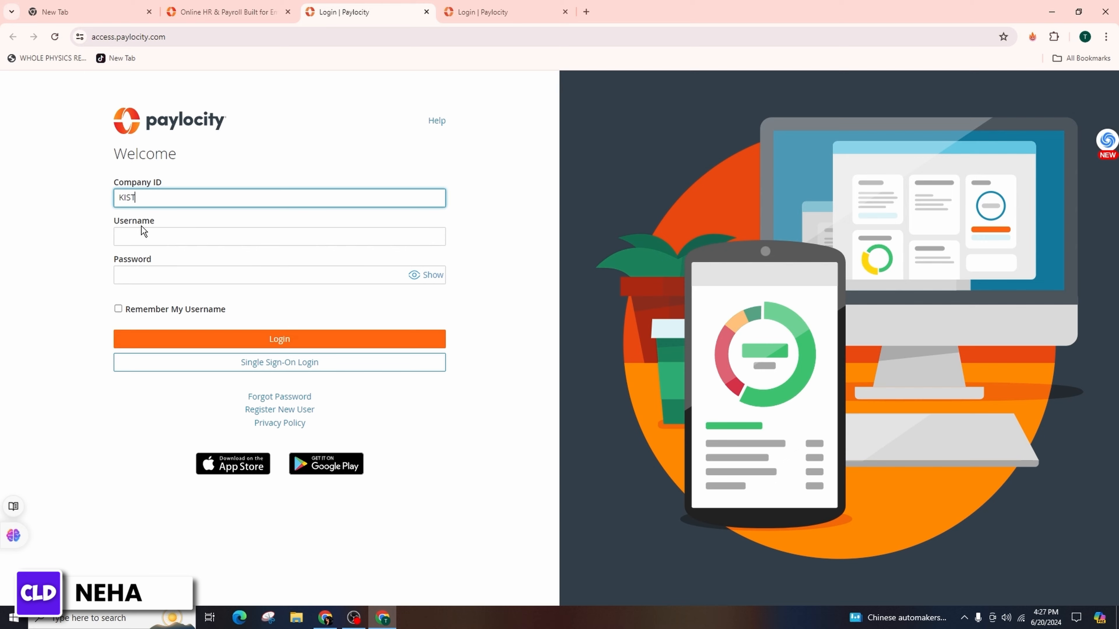
pyautogui.write('lanadel')
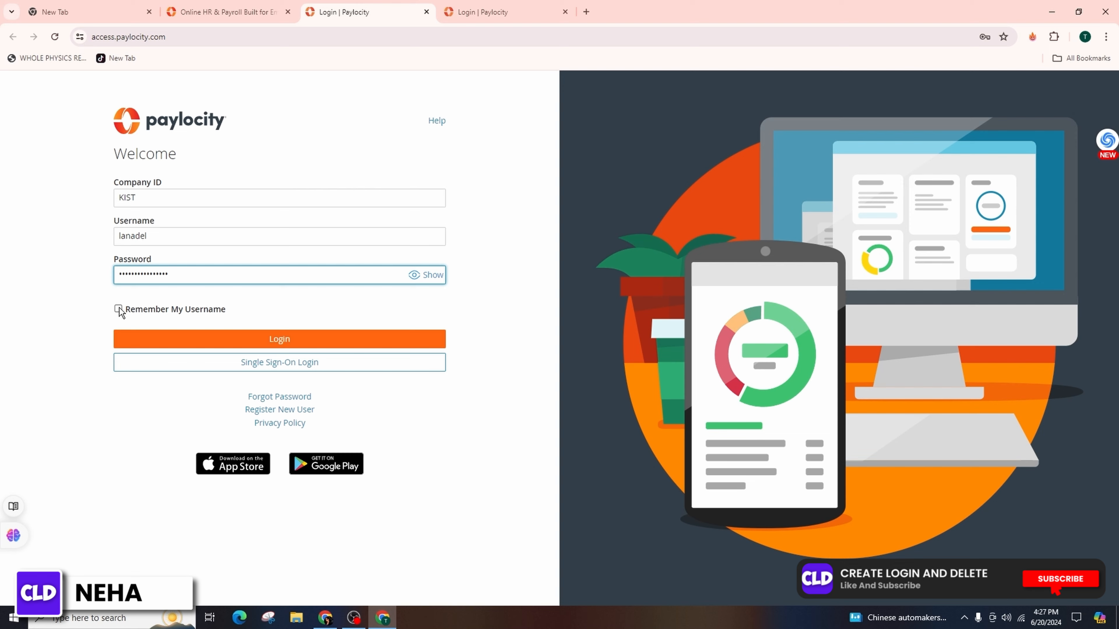
# Step: Turn on 'Remember My Username' below the password field
pyautogui.click(118, 309)
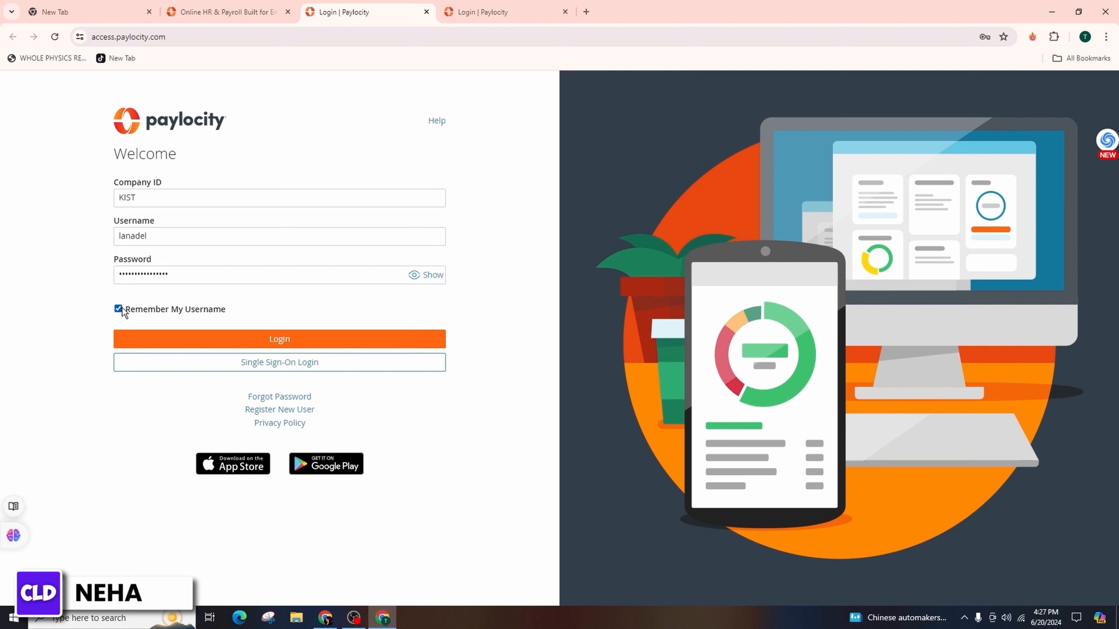
pyautogui.moveTo(146, 296)
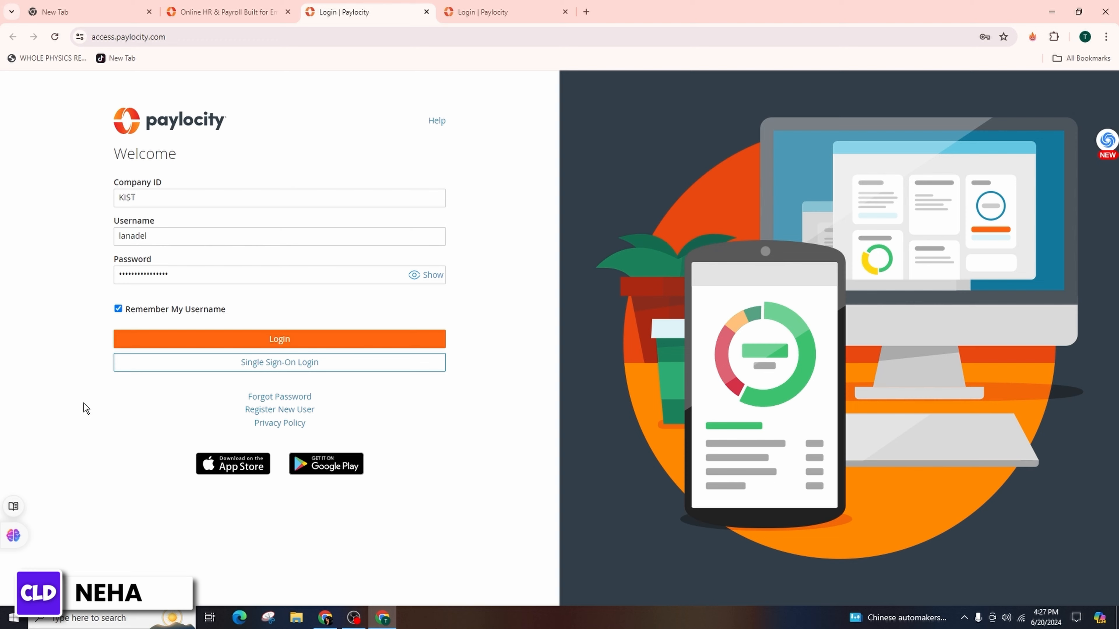
pyautogui.moveTo(279, 397)
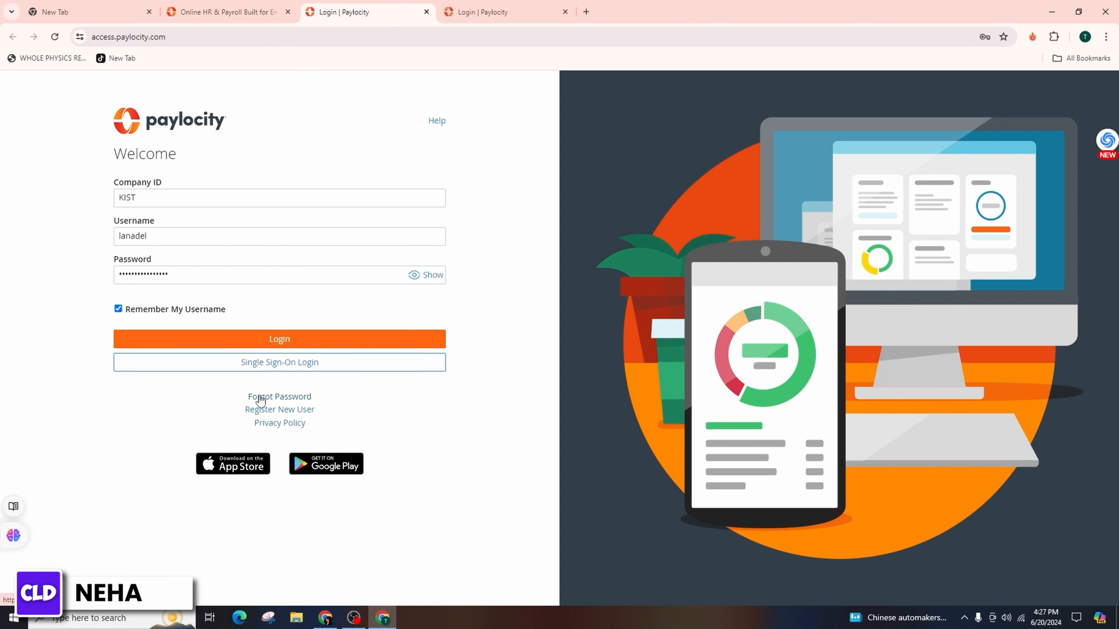
pyautogui.moveTo(294, 401)
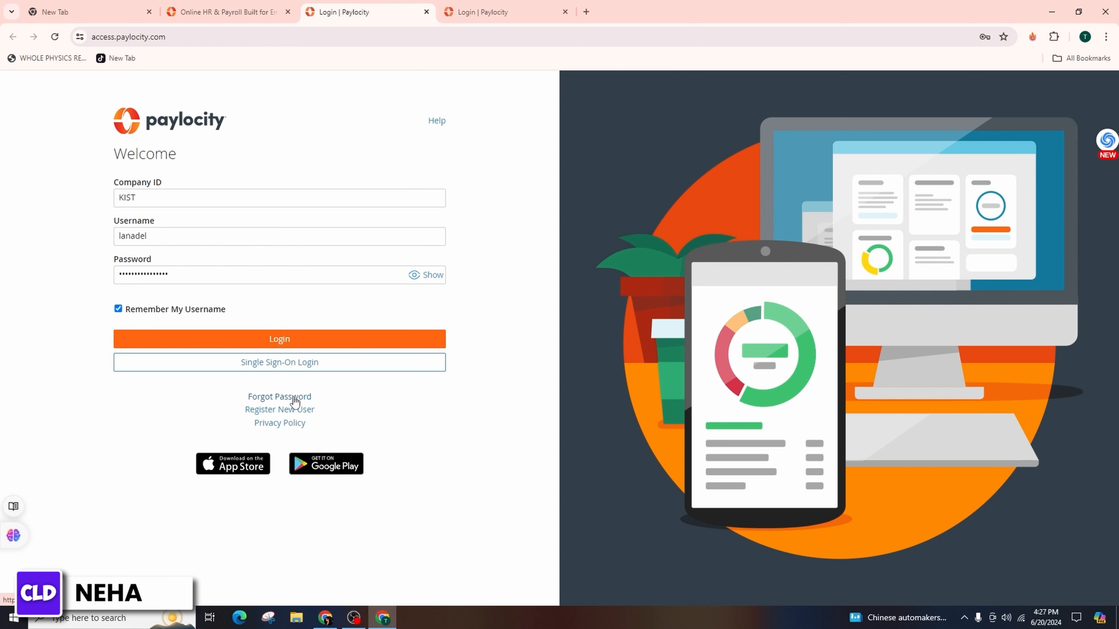
pyautogui.moveTo(74, 379)
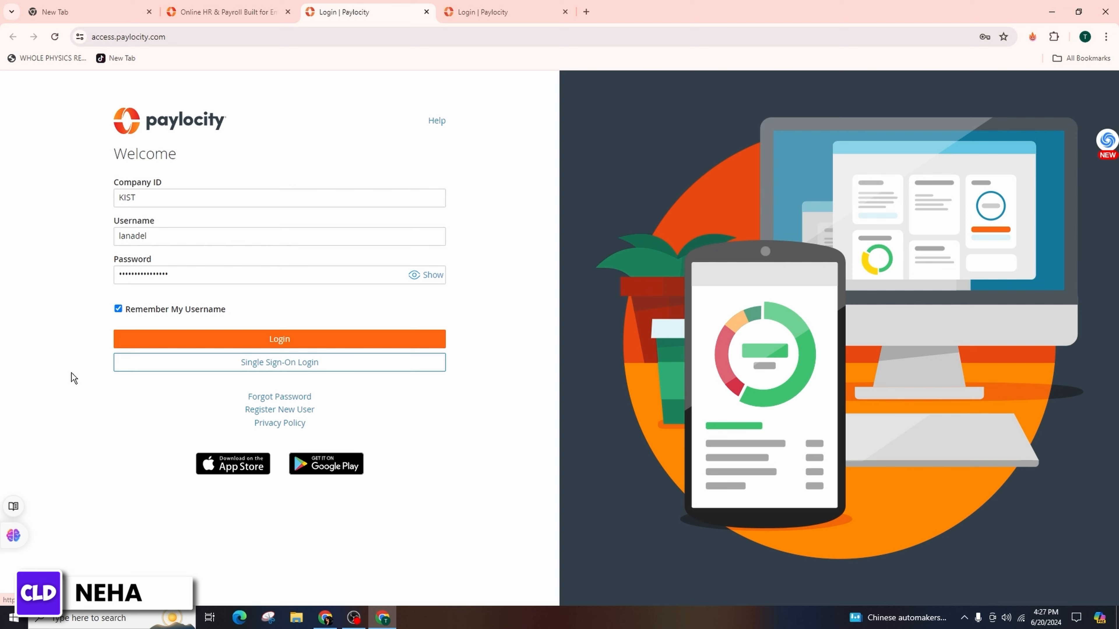
pyautogui.moveTo(210, 425)
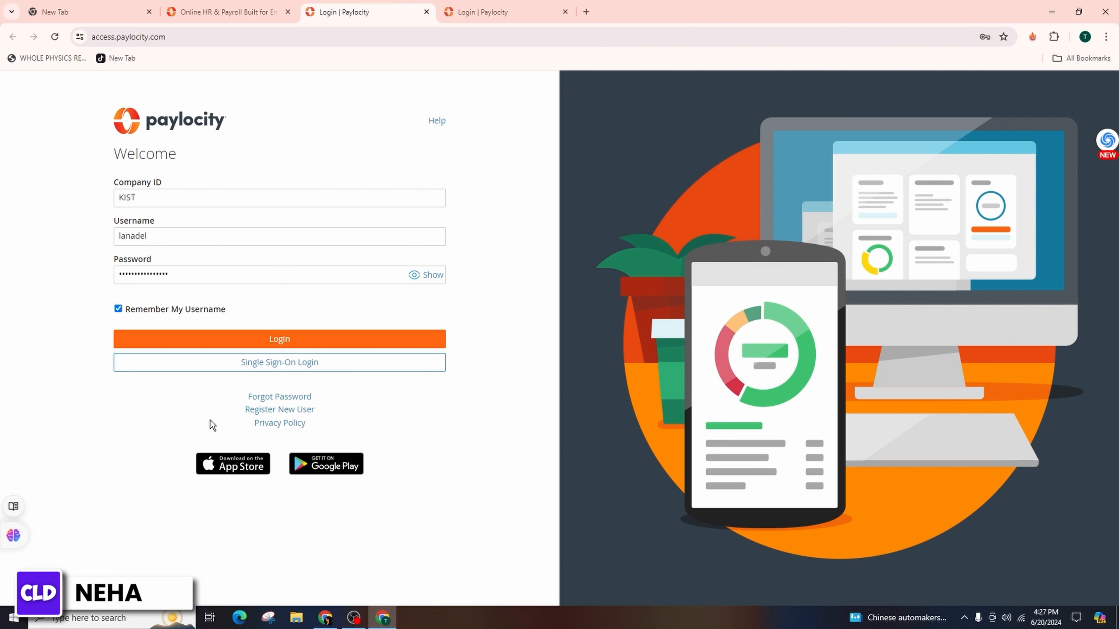
pyautogui.moveTo(279, 410)
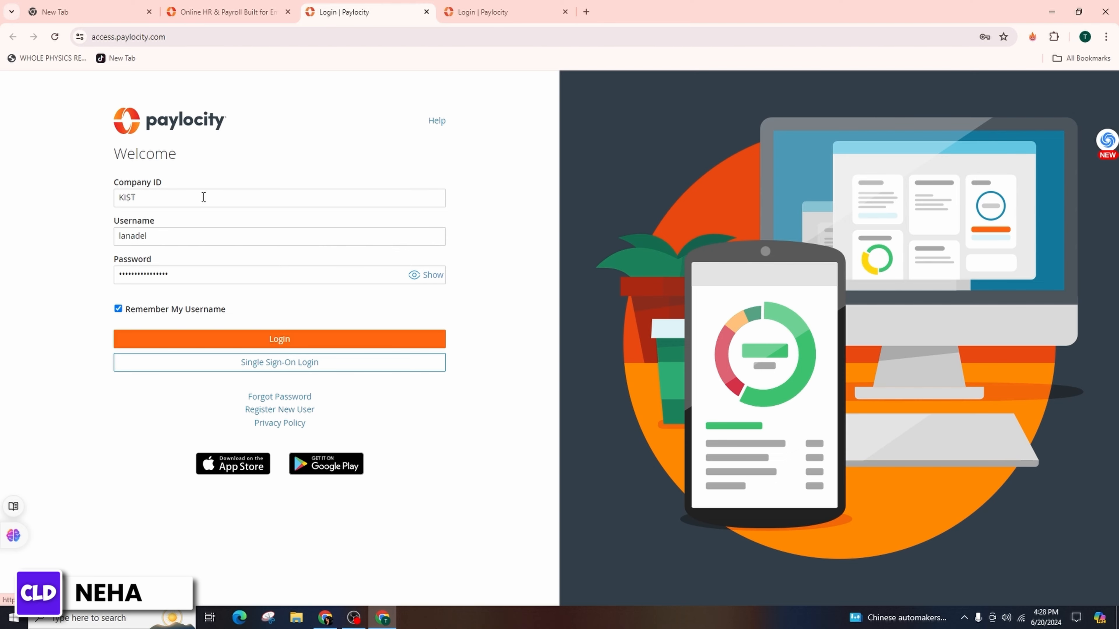
pyautogui.moveTo(164, 255)
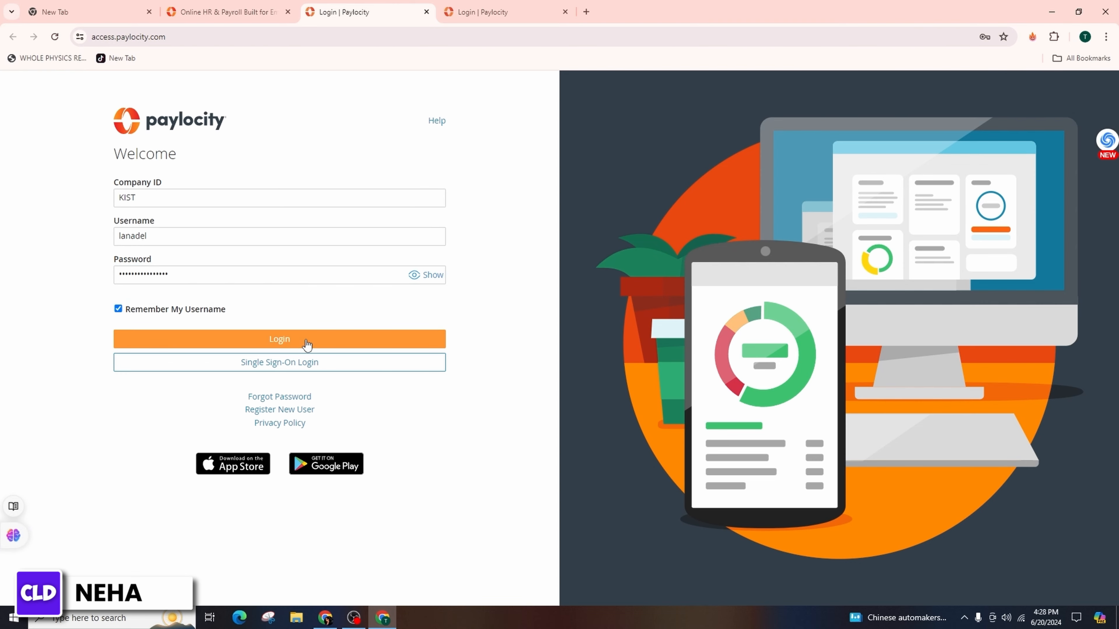
pyautogui.moveTo(309, 346)
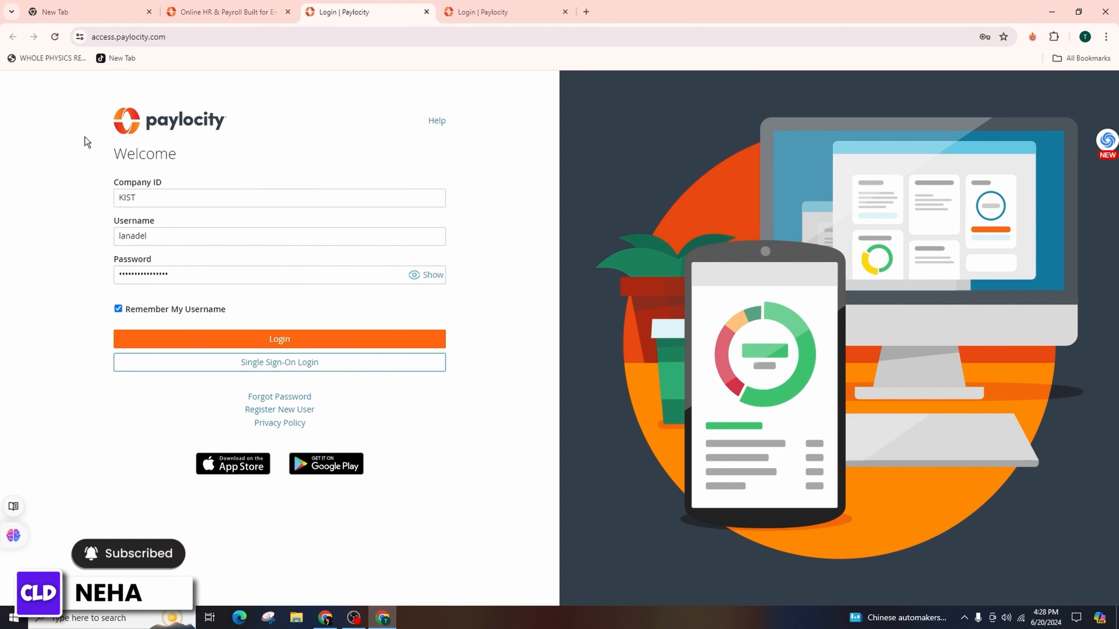
# Step: Switch back to the 'Online HR & Payroll' homepage, keeping the filled login form open
pyautogui.click(227, 13)
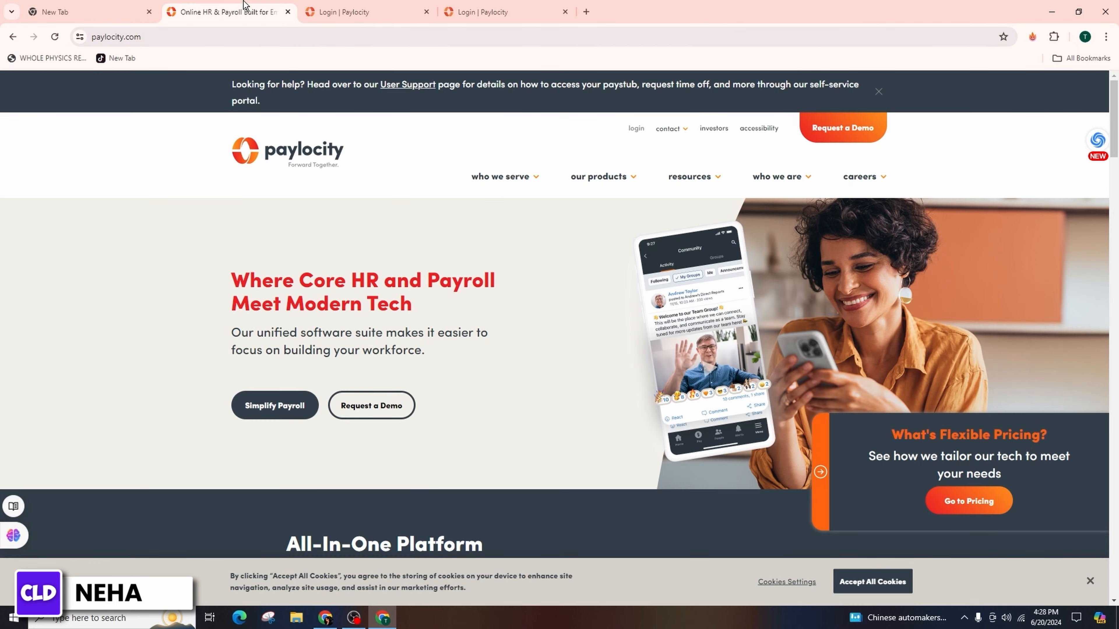